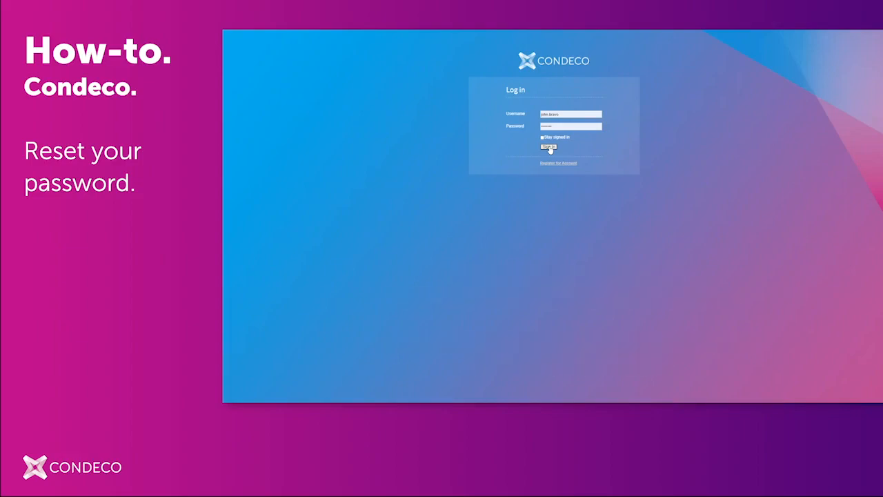
- Sign in to Condeco and land on the Today page with greeting and bookings
click(549, 146)
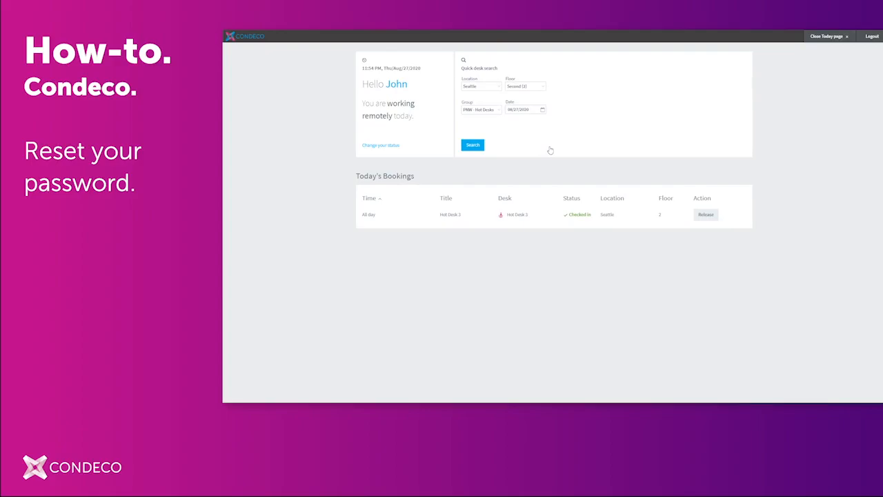
mouse_move(811, 52)
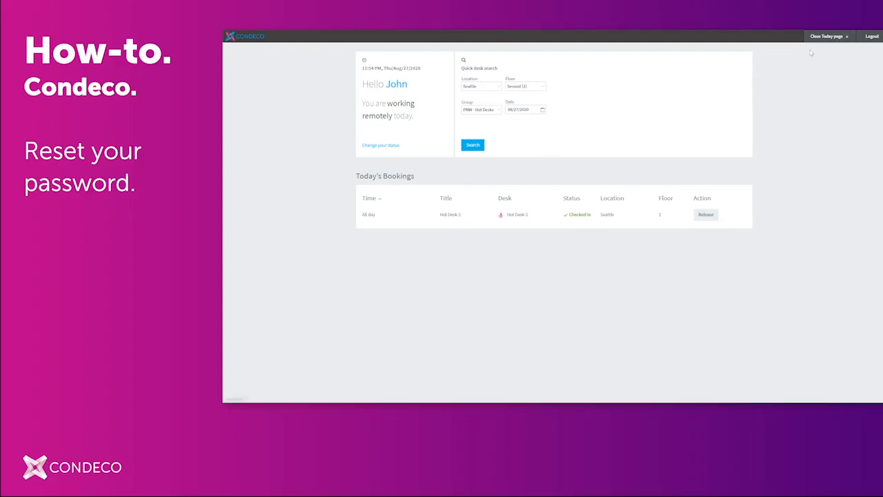
- Close the Today page to switch to the Room Booking welcome page
click(825, 36)
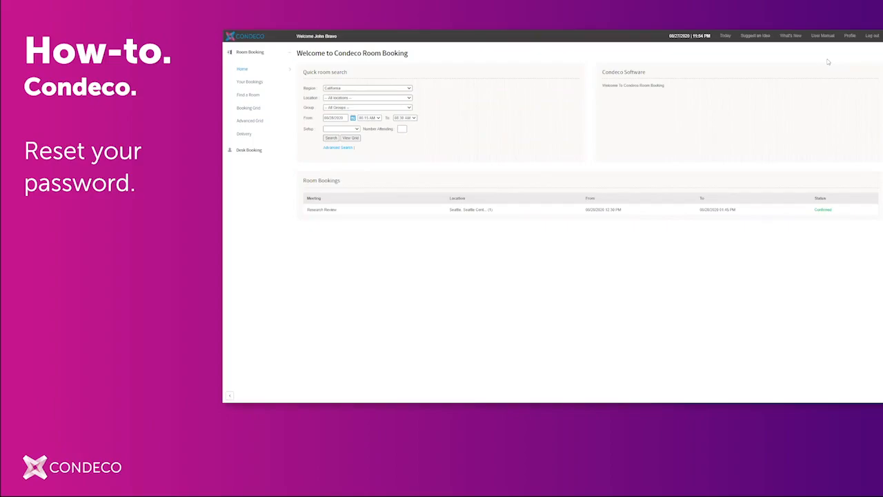
mouse_move(822, 36)
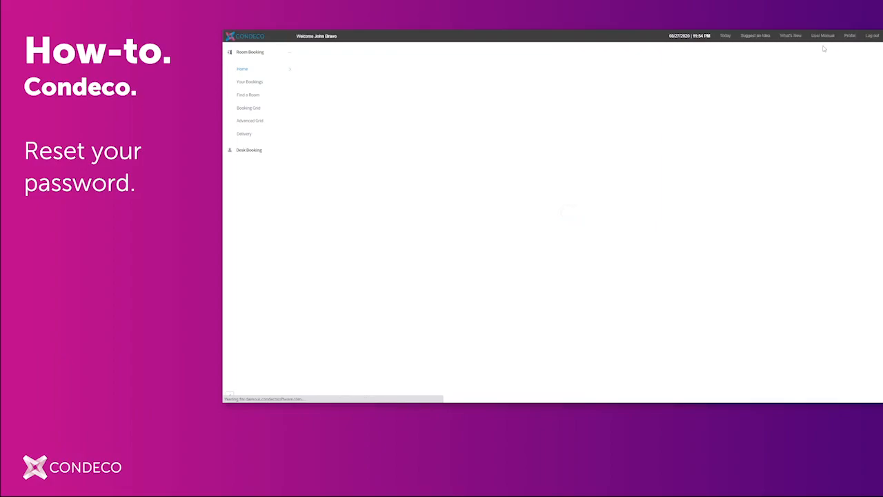
click(850, 36)
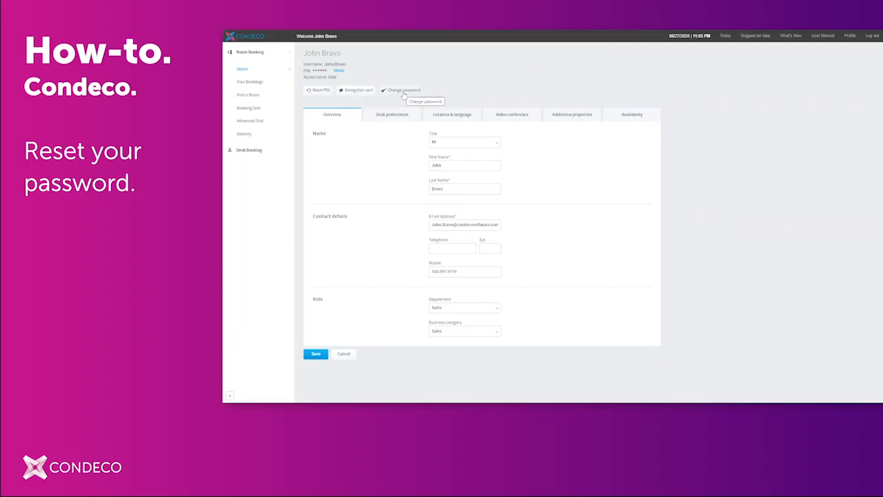
click(403, 90)
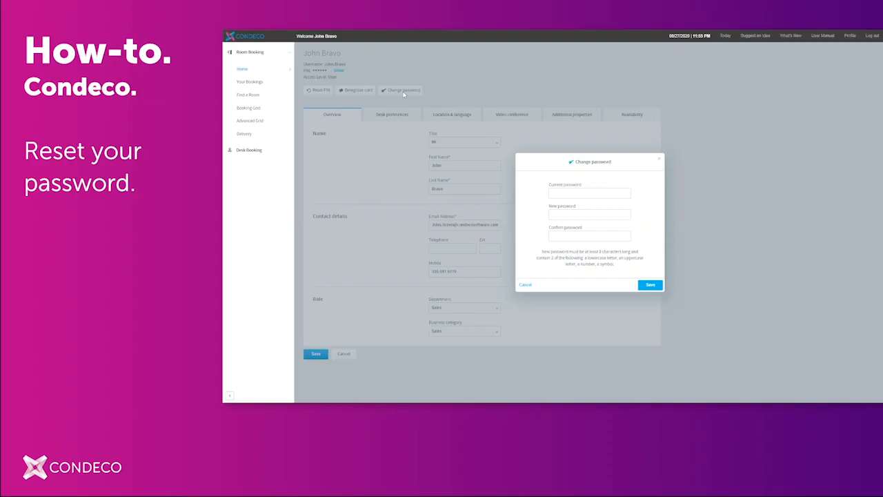
mouse_move(516, 226)
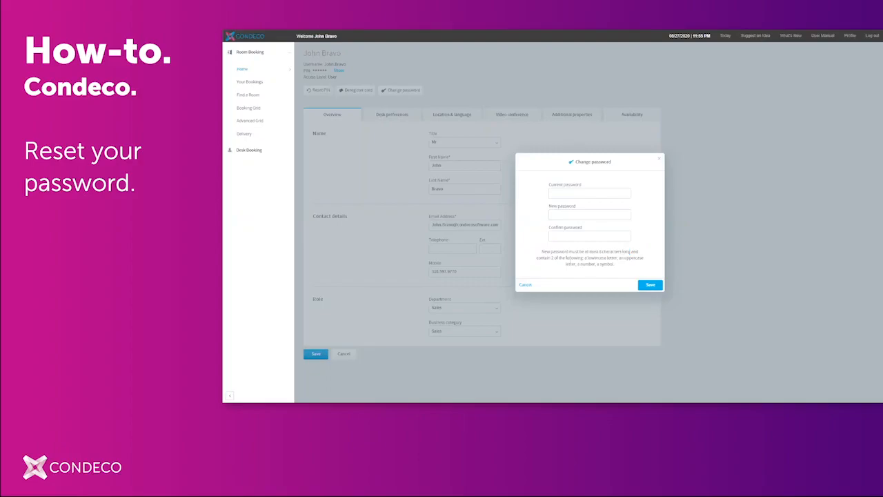
- Place the cursor in the Current password and then the New password fields
double_click(567, 258)
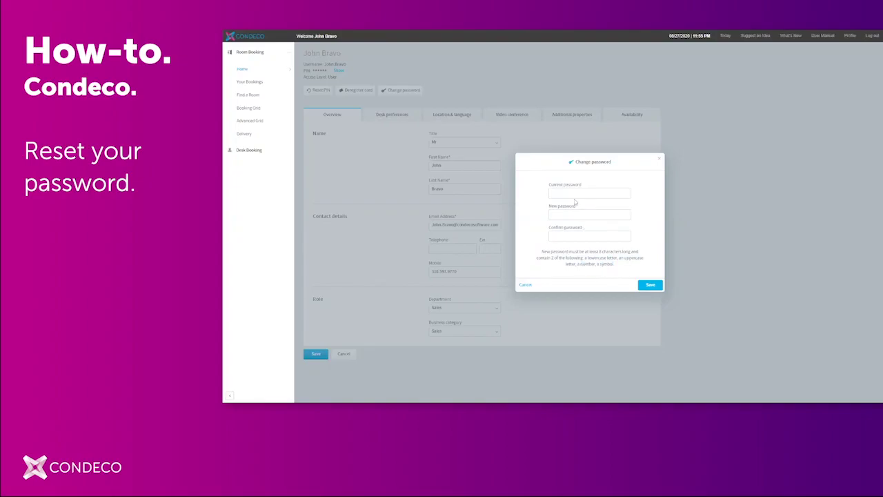
click(588, 193)
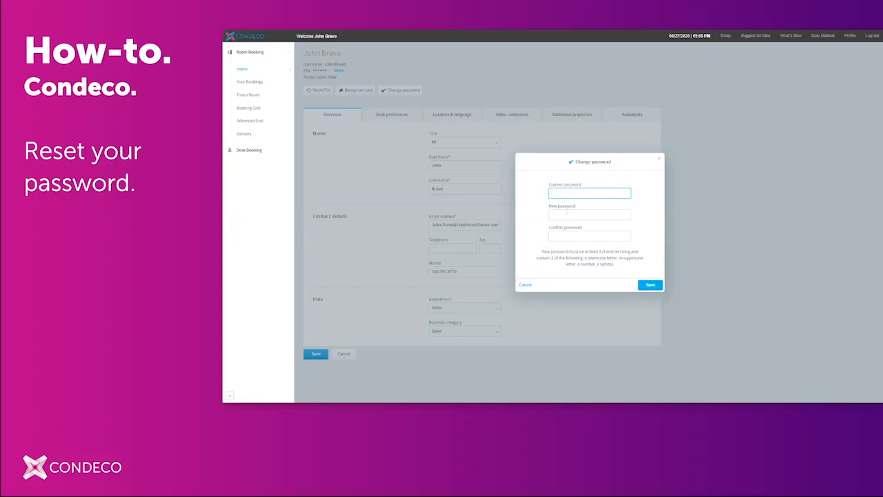
click(588, 216)
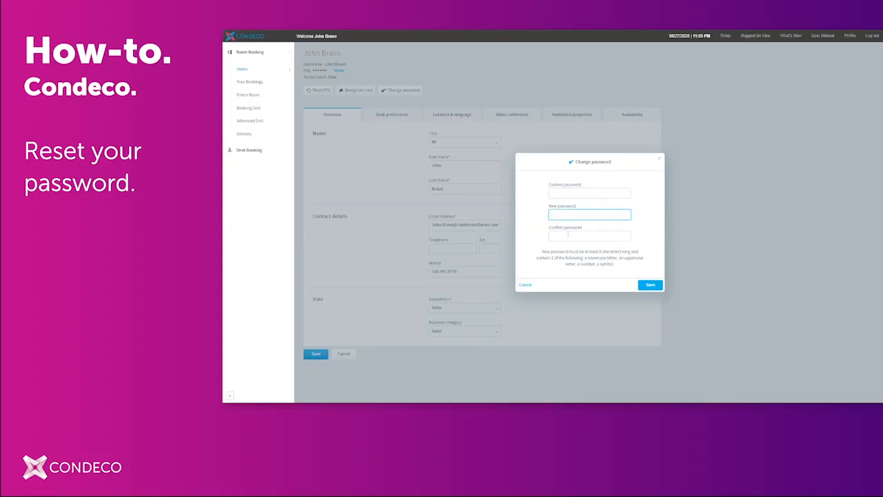